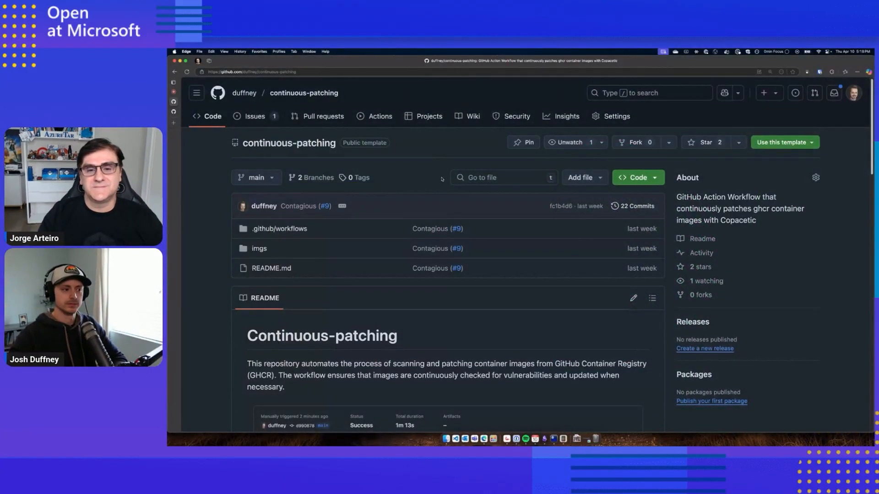
{"action": "mouse_move", "coordinate": [472, 149]}
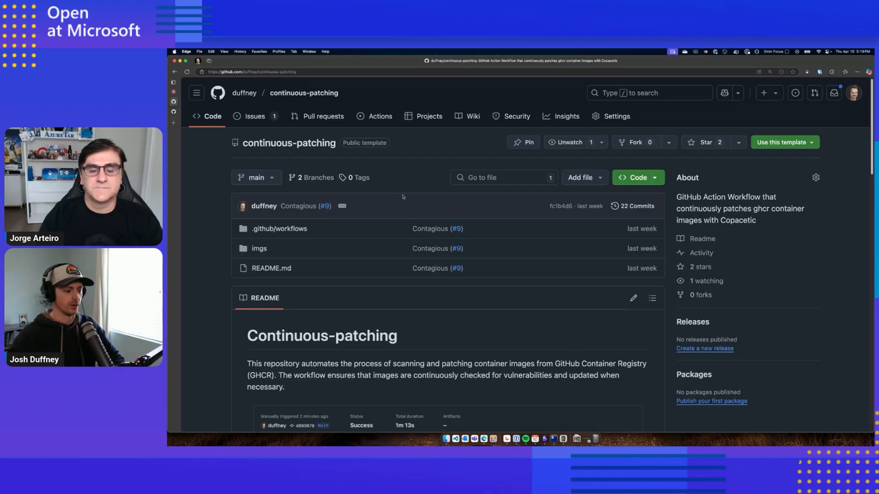
Open the main.yml workflow from the .github/workflows folder and scroll through it
{"action": "left_click", "coordinate": [279, 229]}
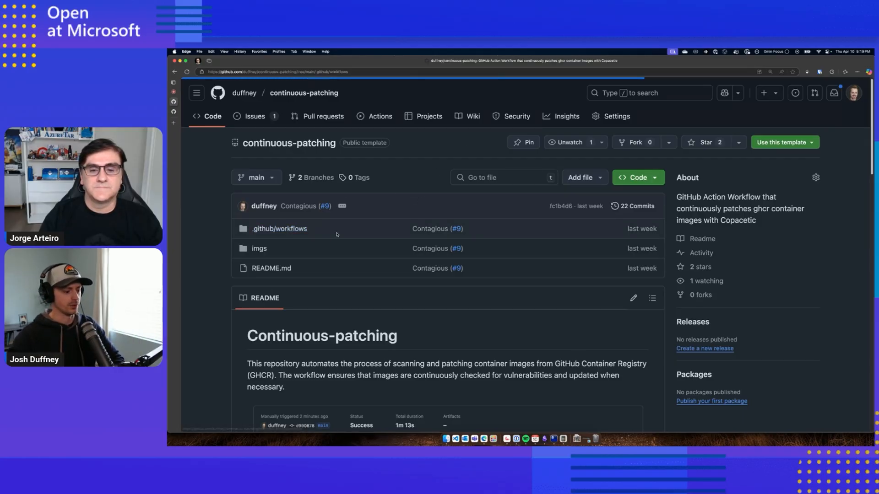
{"action": "left_click", "coordinate": [279, 228]}
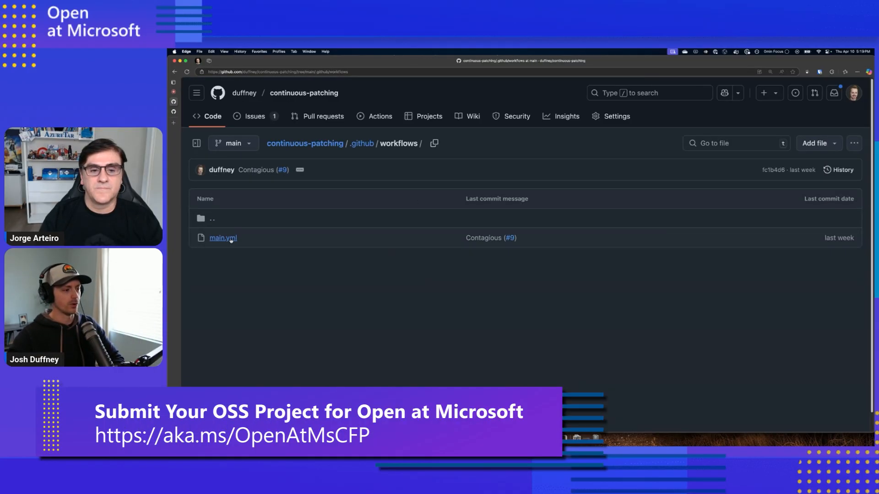
{"action": "left_click", "coordinate": [223, 238]}
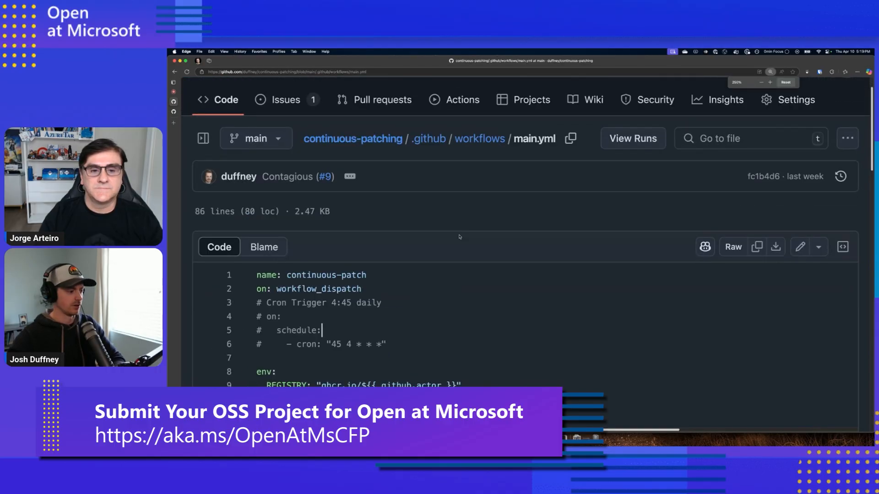
{"action": "scroll", "scroll_direction": "down", "scroll_amount": 3}
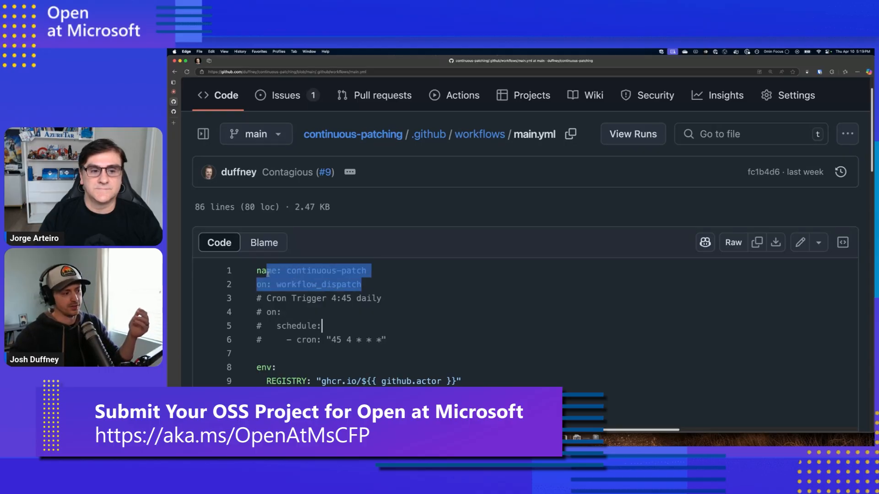
Look up the workflow_dispatch trigger symbol, then highlight part of the workflow
{"action": "left_click", "coordinate": [319, 284]}
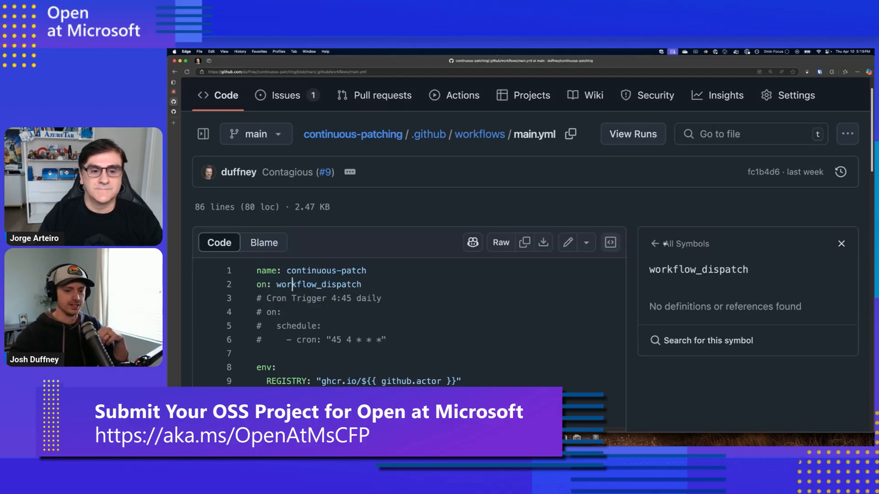
{"action": "left_click", "coordinate": [841, 243]}
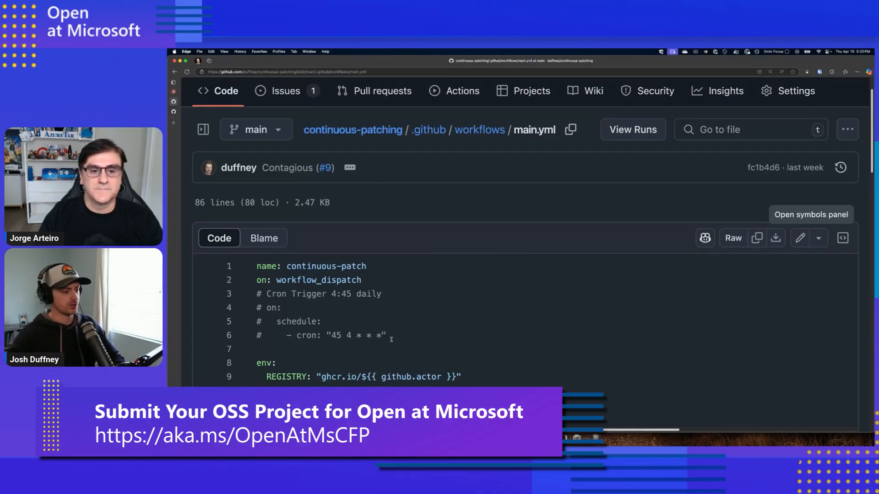
{"action": "left_click_drag", "start_coordinate": [256, 294], "coordinate": [392, 335]}
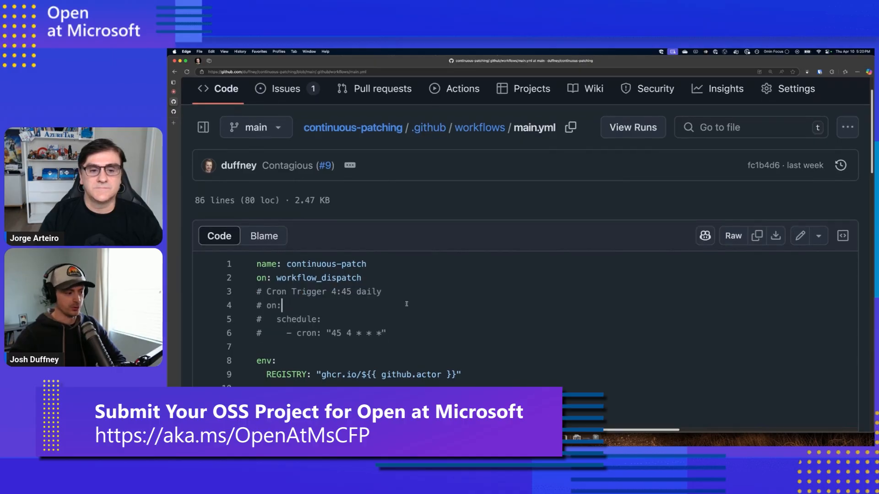
{"action": "scroll", "scroll_direction": "down", "scroll_amount": 3}
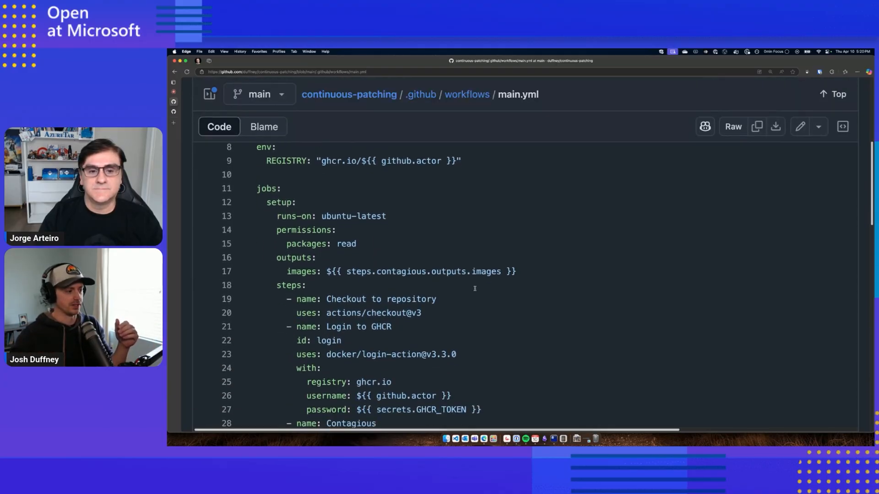
{"action": "scroll", "scroll_direction": "down", "scroll_amount": 3}
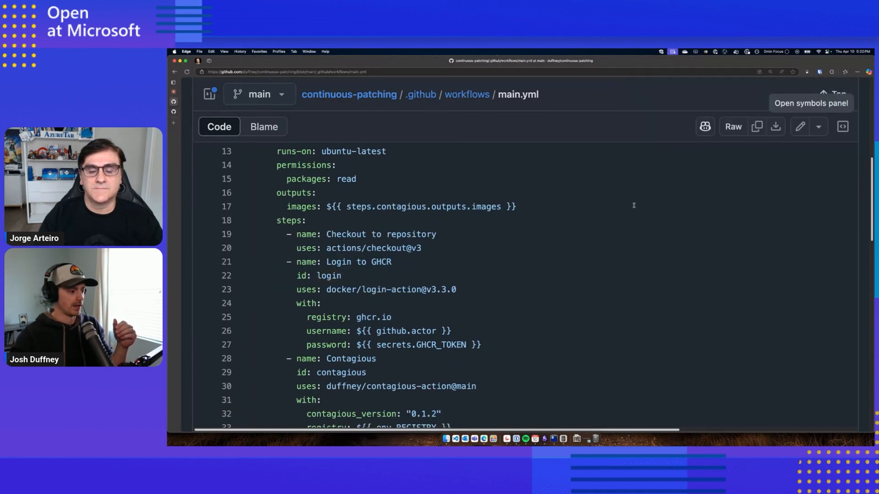
{"action": "scroll", "scroll_direction": "down", "scroll_amount": 3}
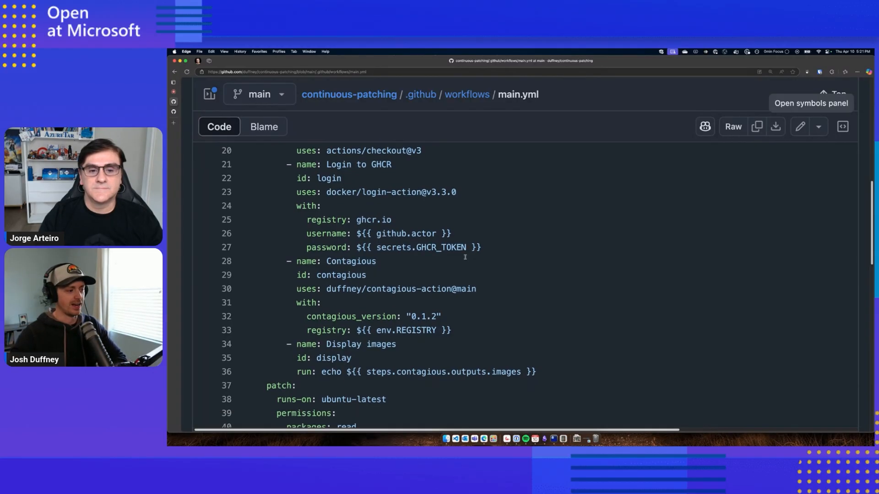
{"action": "scroll", "scroll_direction": "down", "scroll_amount": 3}
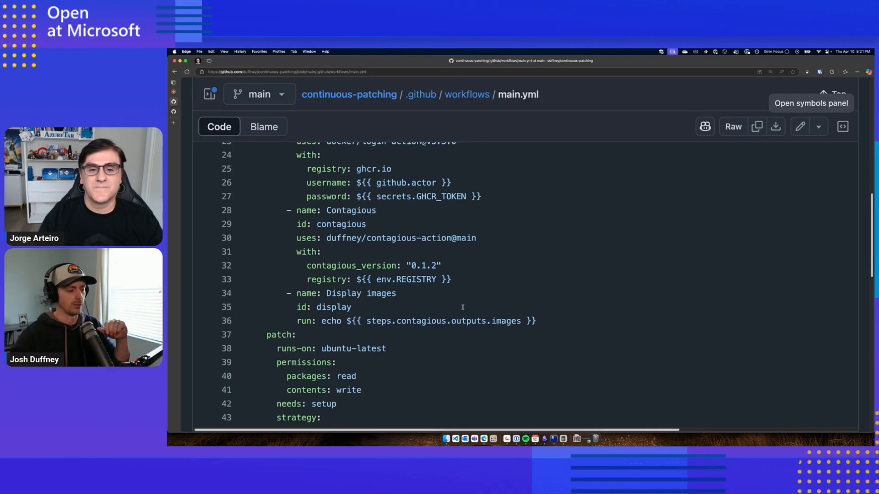
{"action": "left_click_drag", "start_coordinate": [322, 321], "coordinate": [535, 321]}
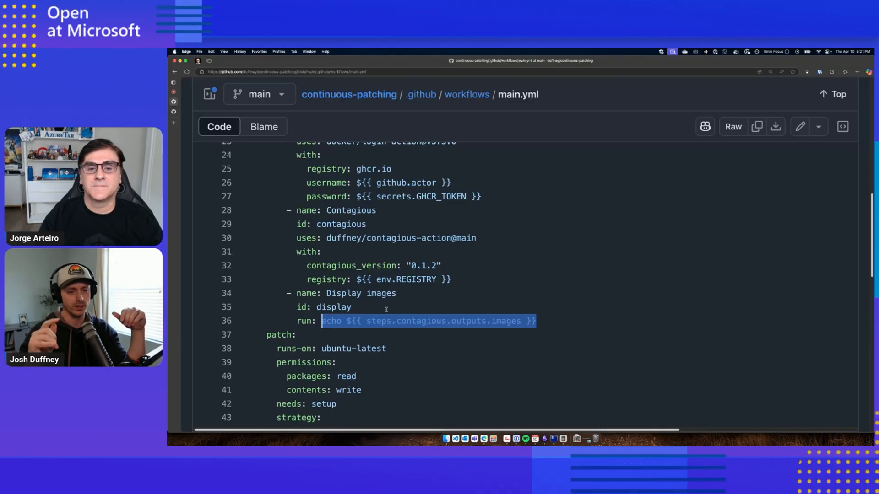
{"action": "scroll", "scroll_direction": "down", "scroll_amount": 3}
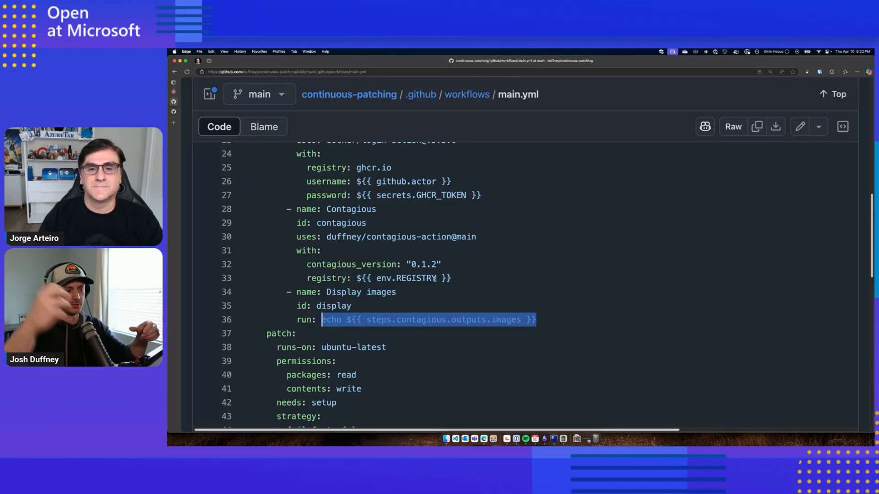
{"action": "scroll", "scroll_direction": "down", "scroll_amount": 3}
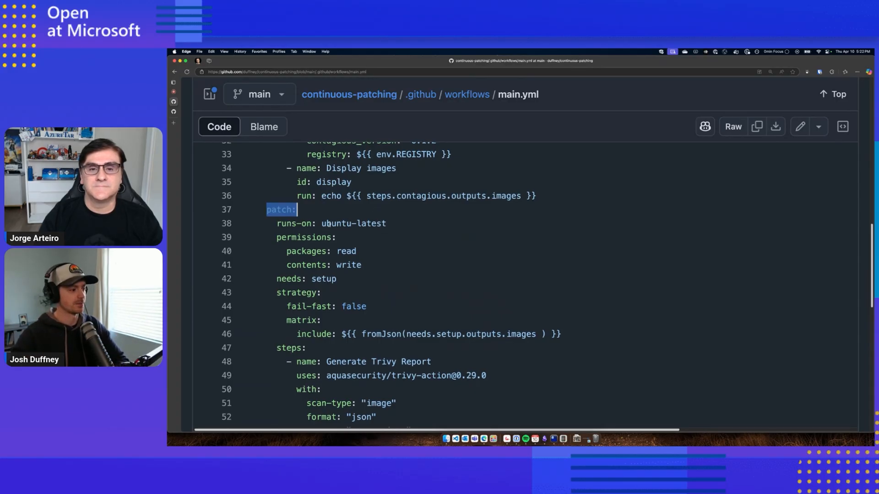
{"action": "scroll", "scroll_direction": "down", "scroll_amount": 3}
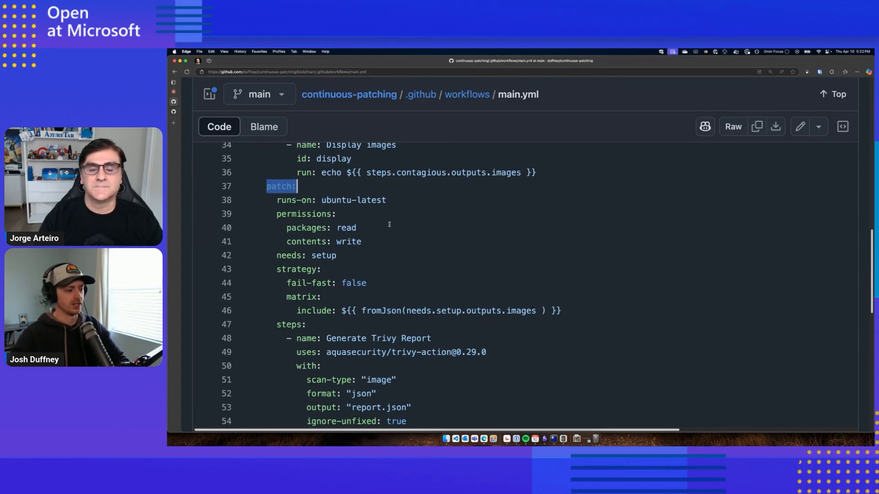
{"action": "scroll", "scroll_direction": "down", "scroll_amount": 3}
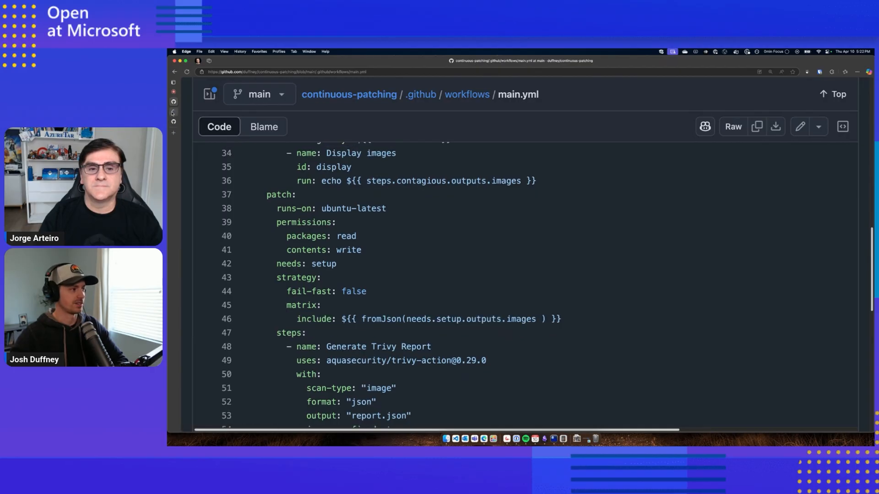
From the repo home, open continuous-patch run #37 and list all nine matrix patch jobs
{"action": "left_click", "coordinate": [348, 94]}
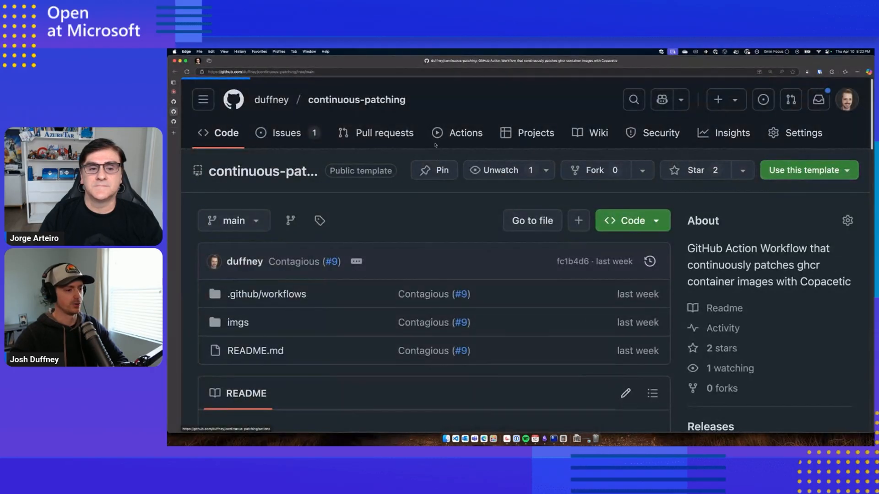
{"action": "left_click", "coordinate": [465, 133]}
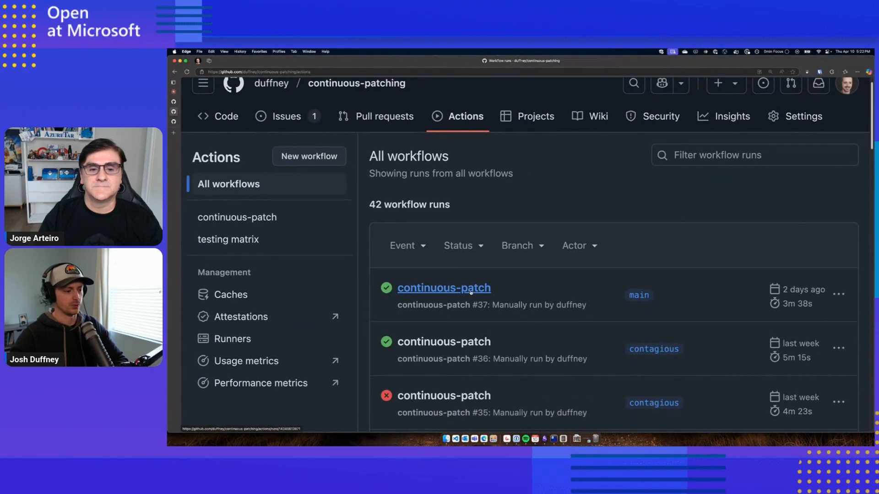
{"action": "left_click", "coordinate": [443, 287]}
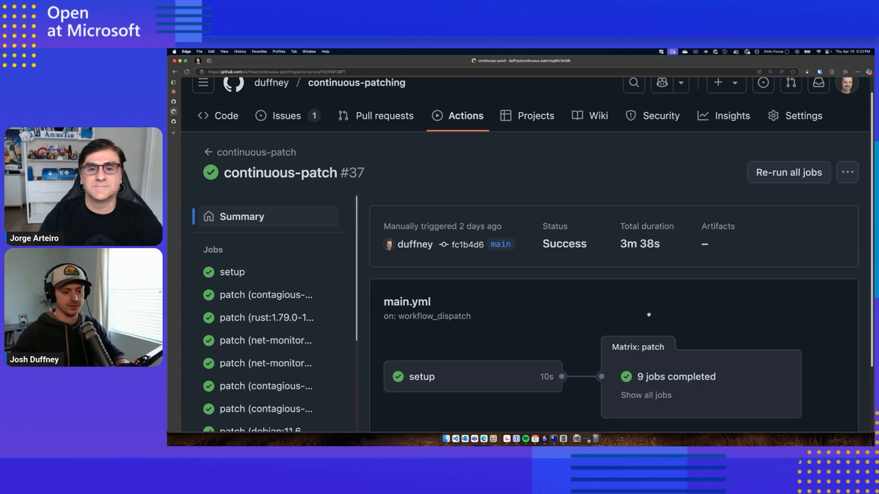
{"action": "left_click", "coordinate": [645, 395]}
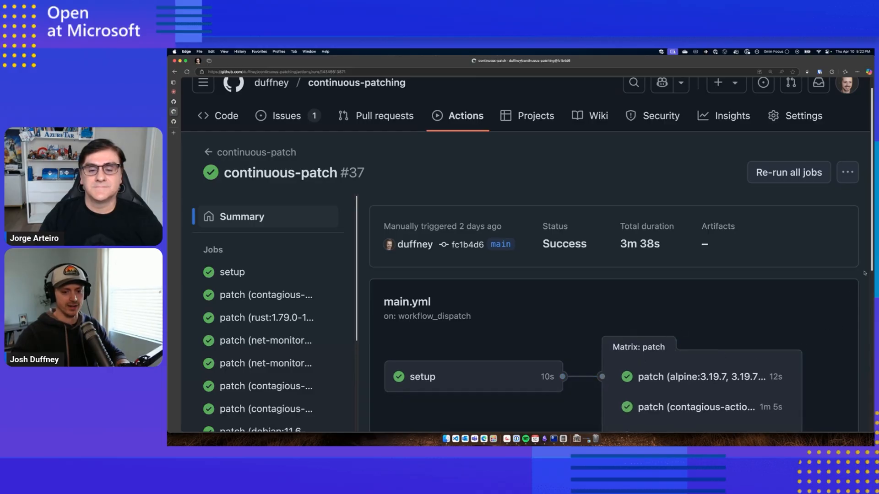
{"action": "scroll", "scroll_direction": "down", "scroll_amount": 3}
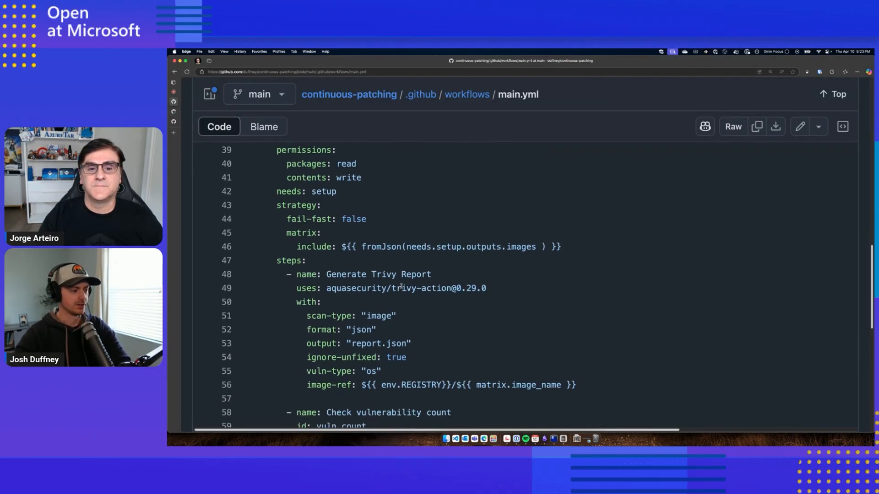
Highlight the Generate Trivy Report step name and scroll past its scan settings
{"action": "double_click", "coordinate": [378, 274]}
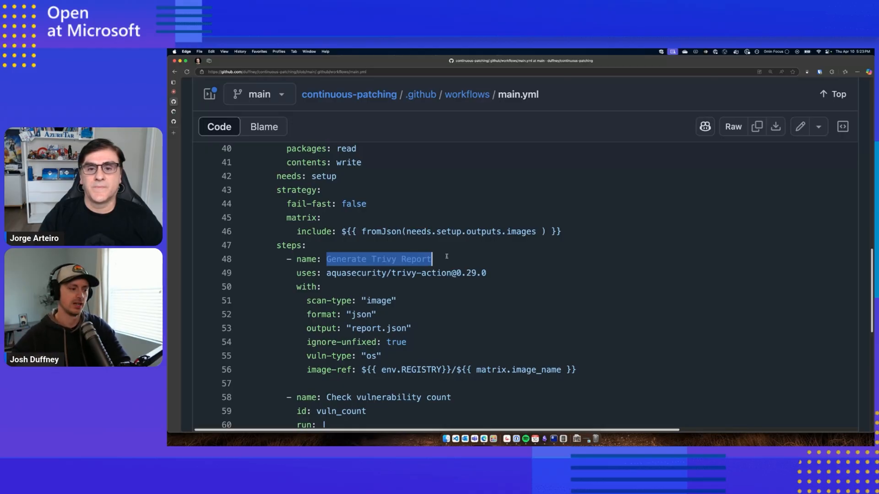
{"action": "mouse_move", "coordinate": [467, 258]}
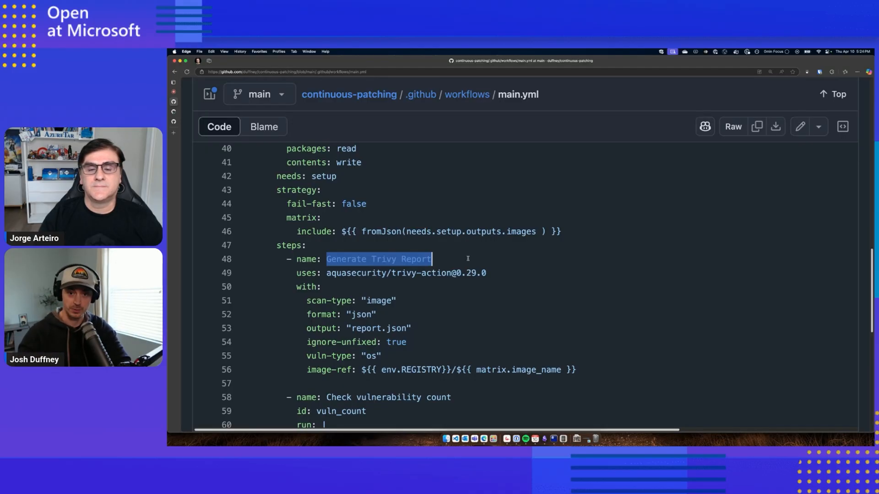
{"action": "scroll", "scroll_direction": "down", "scroll_amount": 3}
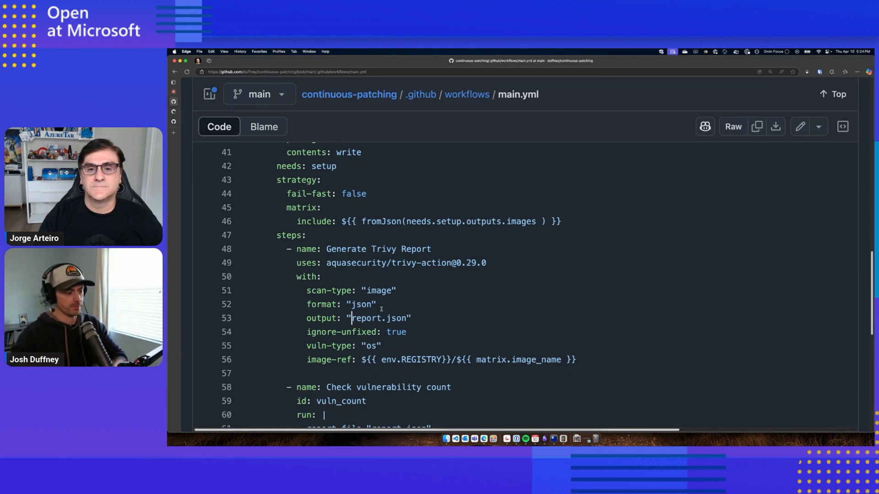
{"action": "scroll", "scroll_direction": "down", "scroll_amount": 3}
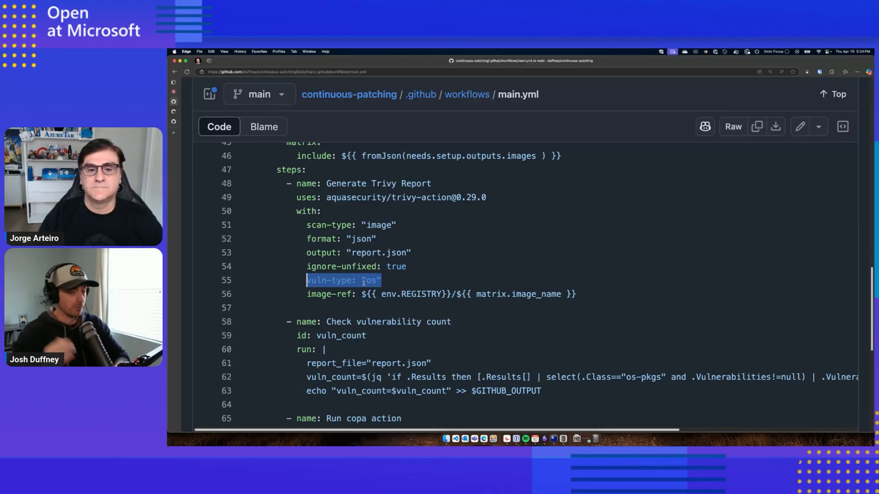
{"action": "mouse_move", "coordinate": [424, 263]}
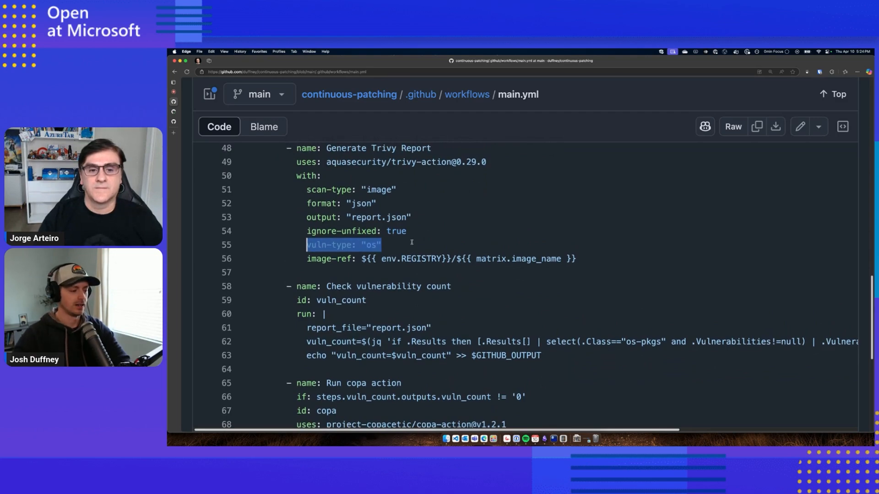
Scroll main.yml until the copa action's conditional inputs and GHCR login step appear
{"action": "scroll", "scroll_direction": "down", "scroll_amount": 3}
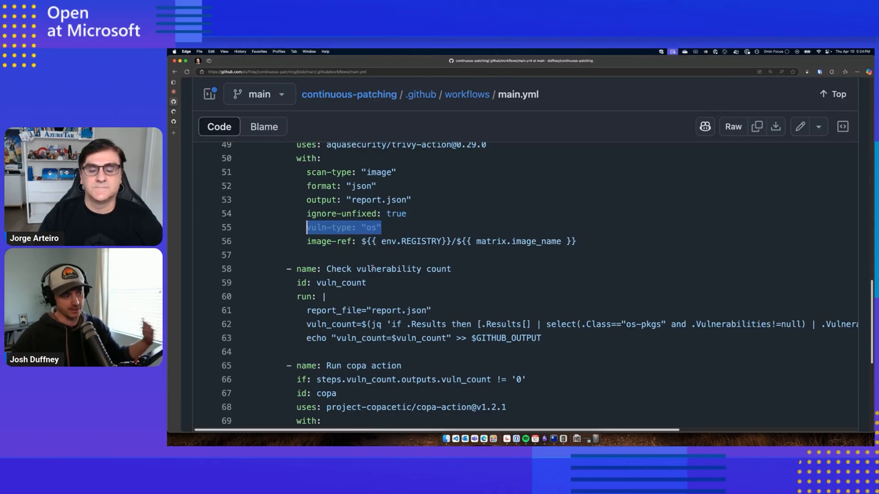
{"action": "scroll", "scroll_direction": "down", "scroll_amount": 3}
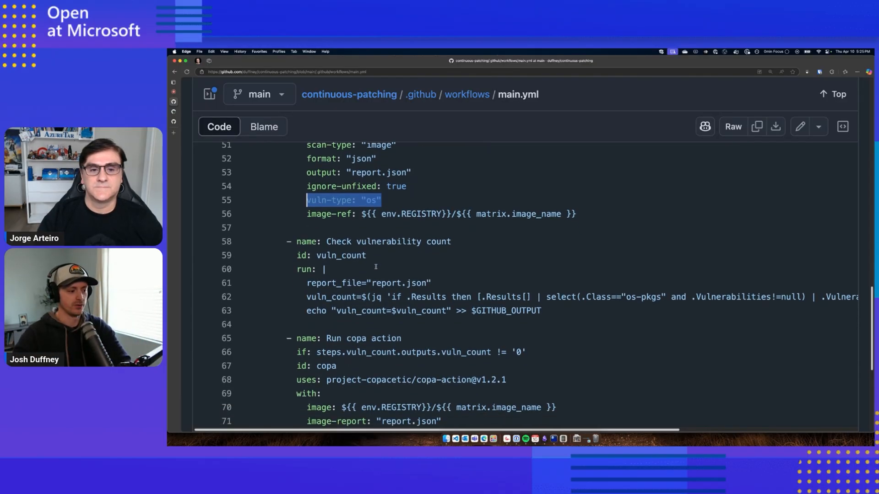
{"action": "scroll", "scroll_direction": "down", "scroll_amount": 3}
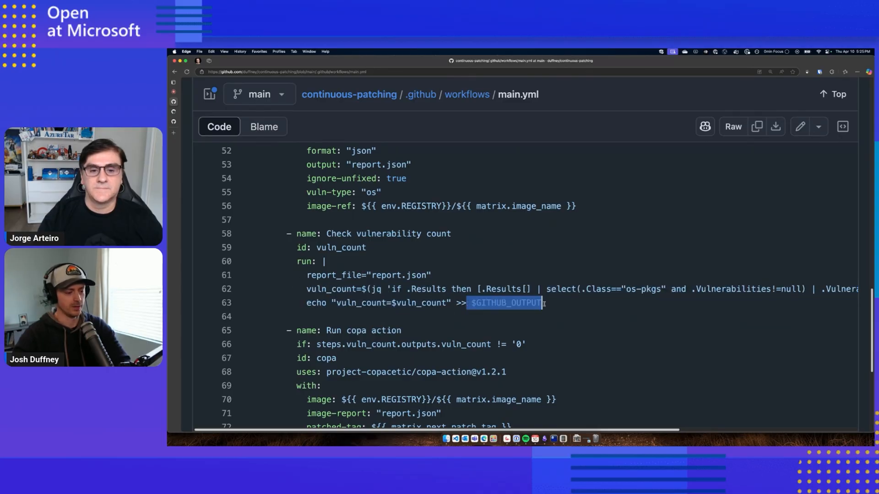
{"action": "scroll", "scroll_direction": "down", "scroll_amount": 3}
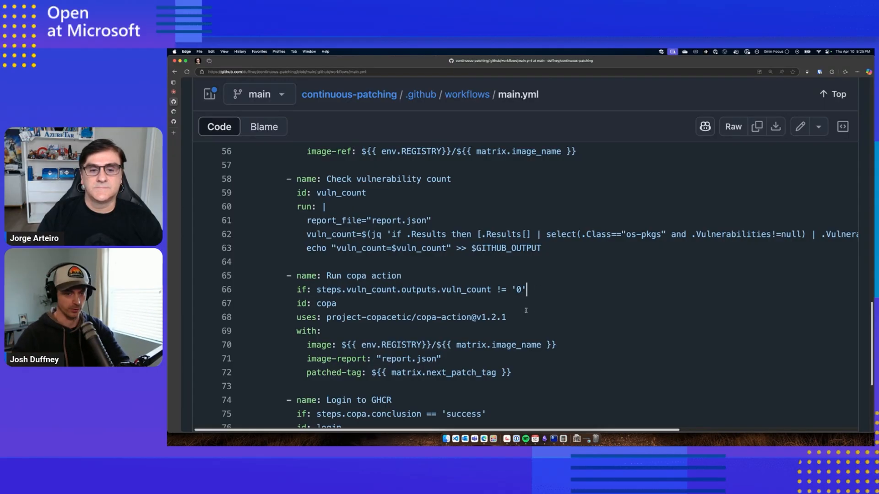
Scroll to the Login to GHCR step and highlight its registry and username inputs
{"action": "scroll", "scroll_direction": "down", "scroll_amount": 3}
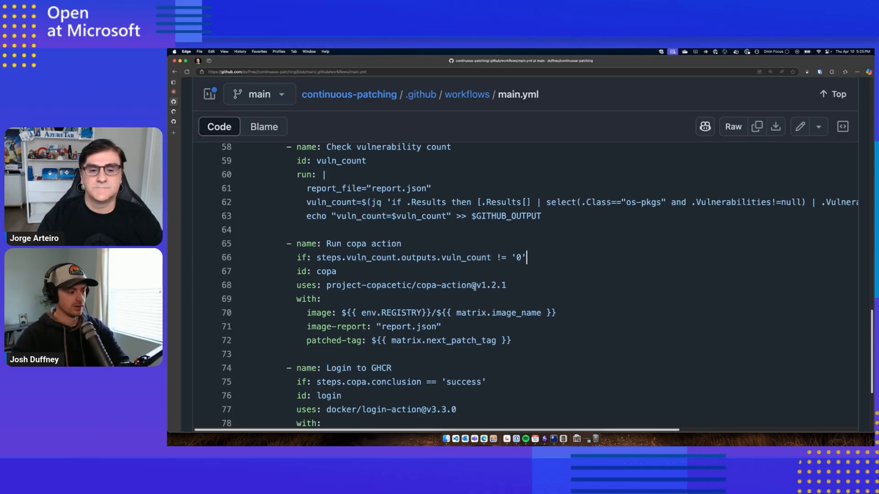
{"action": "scroll", "scroll_direction": "down", "scroll_amount": 3}
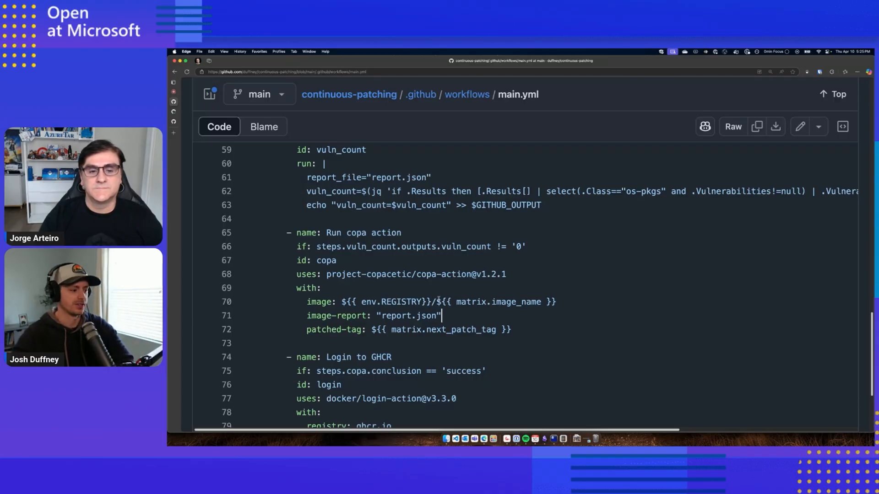
{"action": "scroll", "scroll_direction": "down", "scroll_amount": 3}
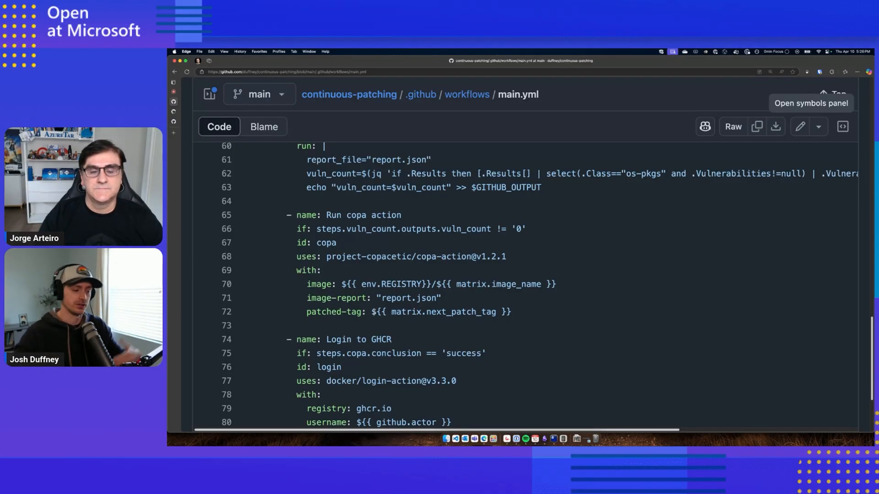
{"action": "left_click_drag", "start_coordinate": [372, 312], "coordinate": [448, 312]}
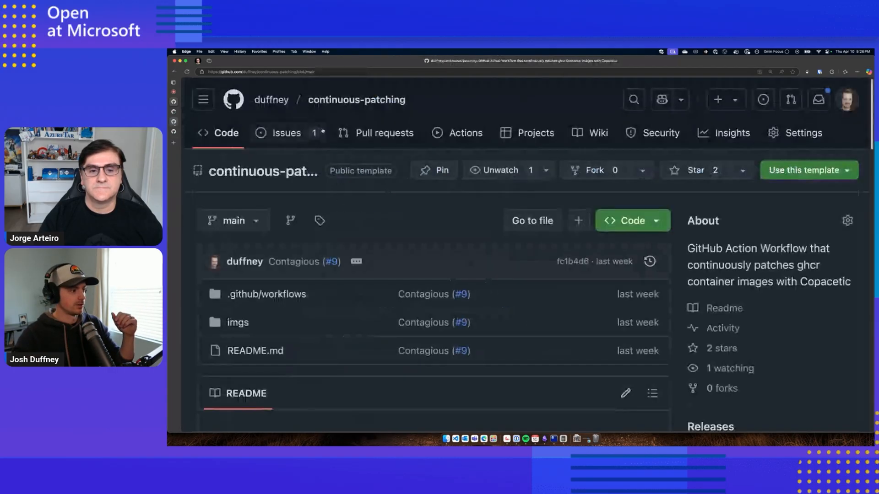
View the net-monitor package's patched image versions from the owner's packages, then return to main.yml
{"action": "left_click", "coordinate": [270, 99]}
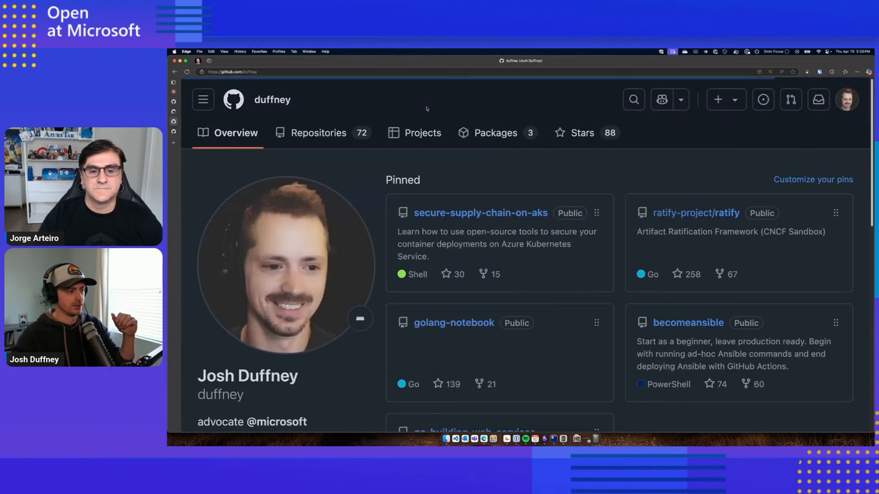
{"action": "left_click", "coordinate": [495, 133]}
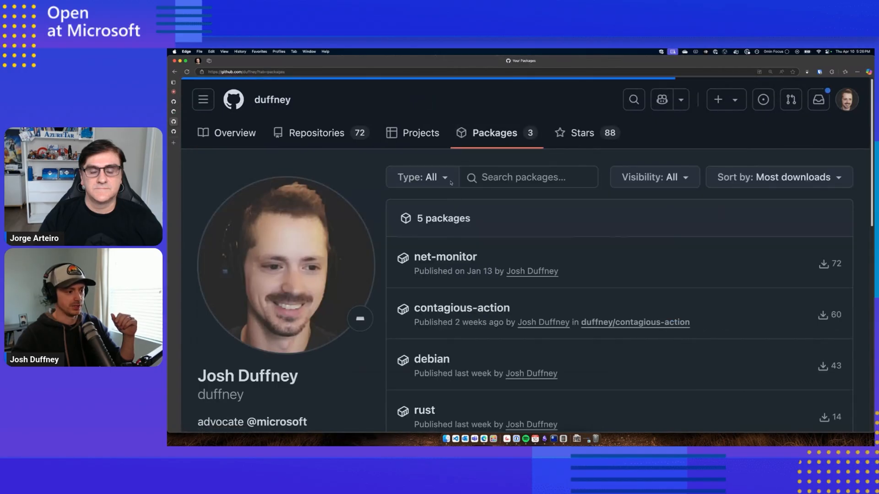
{"action": "left_click", "coordinate": [445, 257]}
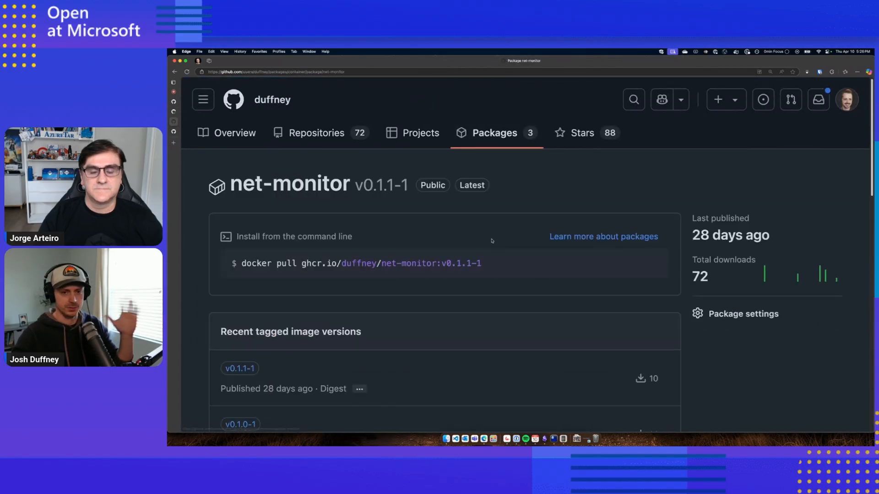
{"action": "scroll", "scroll_direction": "down", "scroll_amount": 3}
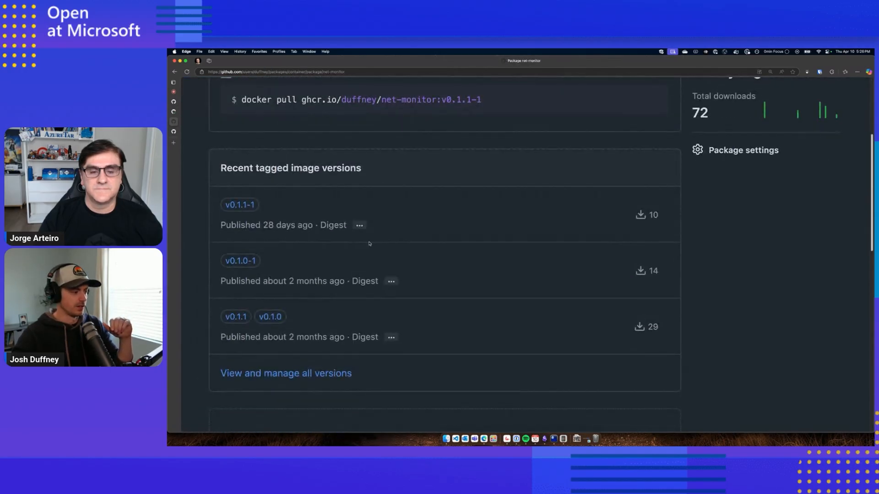
{"action": "scroll", "scroll_direction": "down", "scroll_amount": 3}
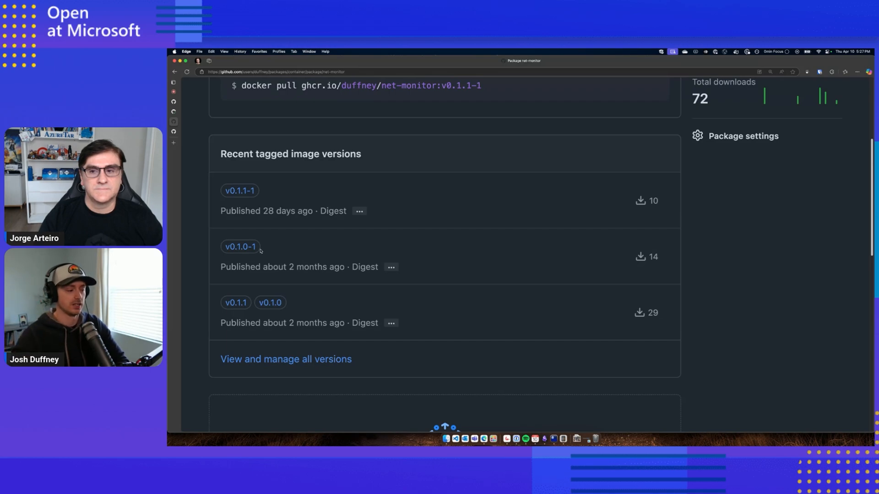
{"action": "mouse_move", "coordinate": [242, 262]}
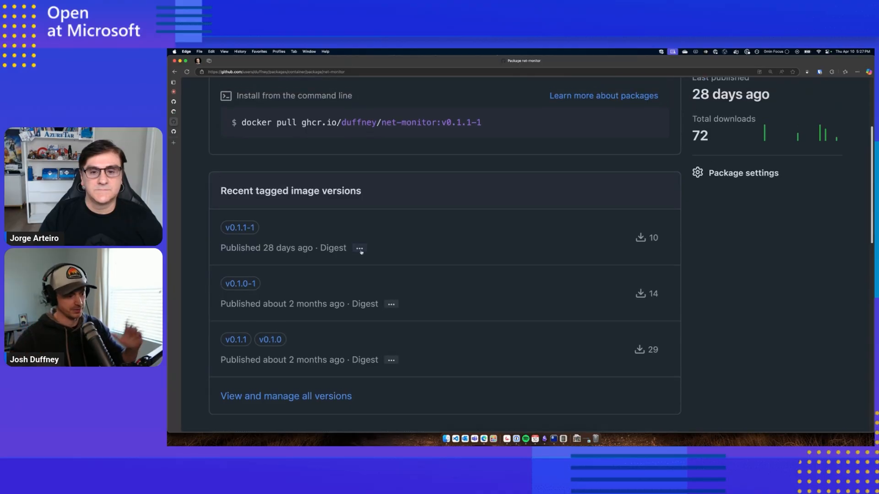
{"action": "scroll", "scroll_direction": "up", "scroll_amount": 3}
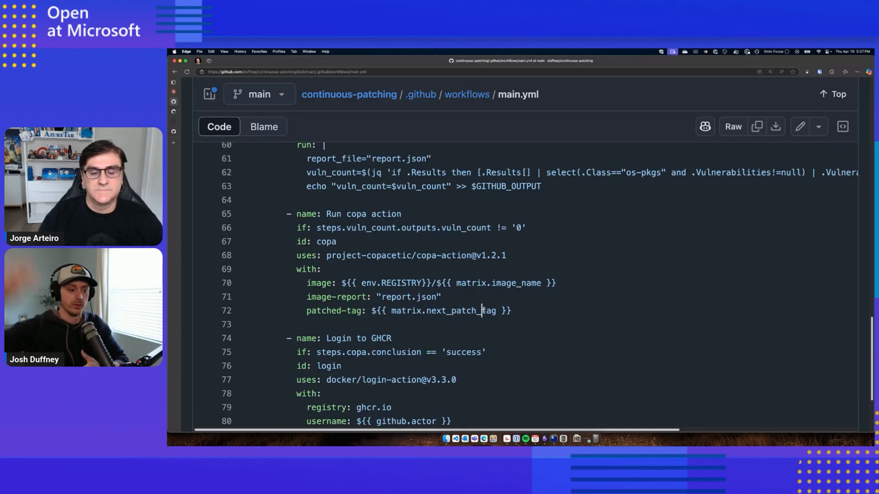
{"action": "scroll", "scroll_direction": "down", "scroll_amount": 3}
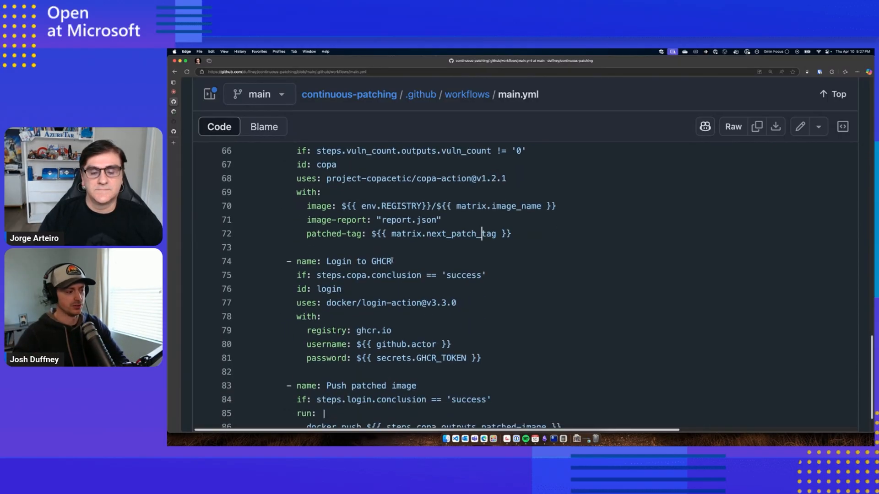
{"action": "scroll", "scroll_direction": "down", "scroll_amount": 3}
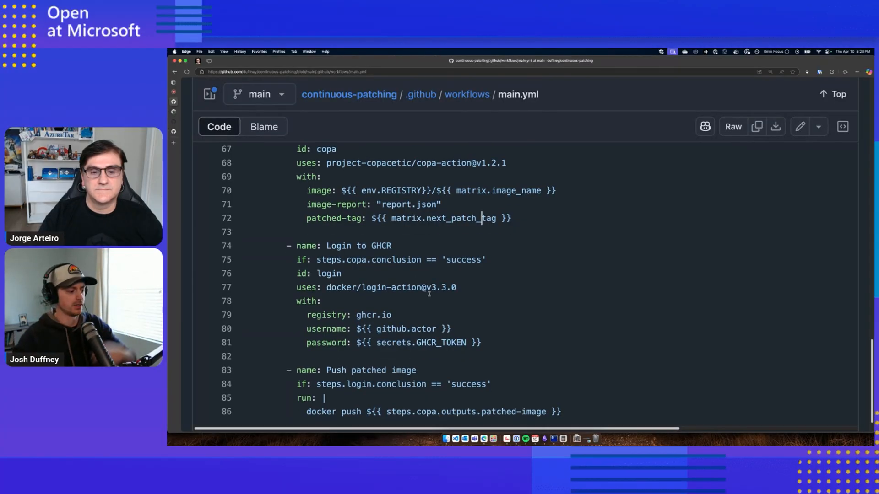
{"action": "scroll", "scroll_direction": "down", "scroll_amount": 3}
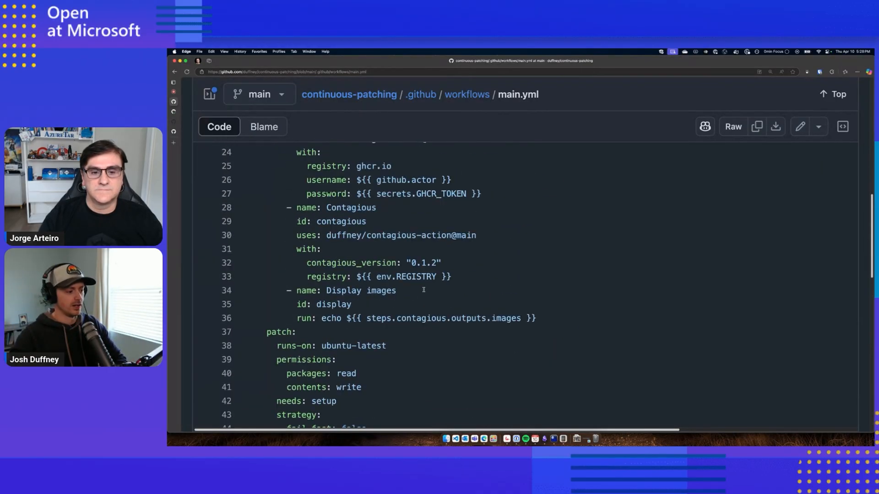
{"action": "scroll", "scroll_direction": "up", "scroll_amount": 3}
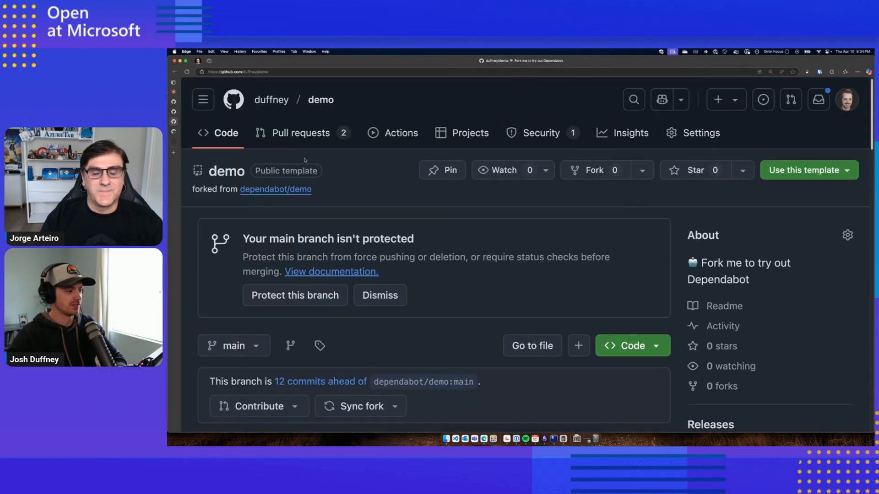
Scroll the demo repository's file list and open its .github folder
{"action": "scroll", "scroll_direction": "down", "scroll_amount": 3}
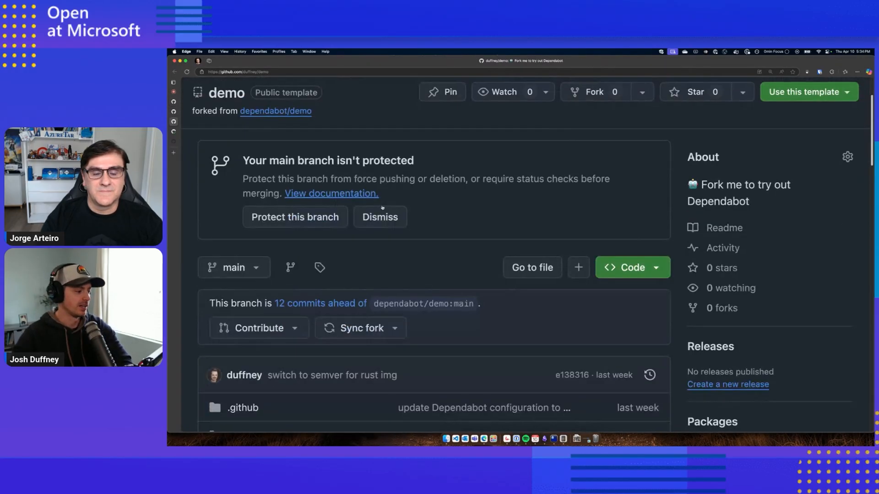
{"action": "scroll", "scroll_direction": "down", "scroll_amount": 3}
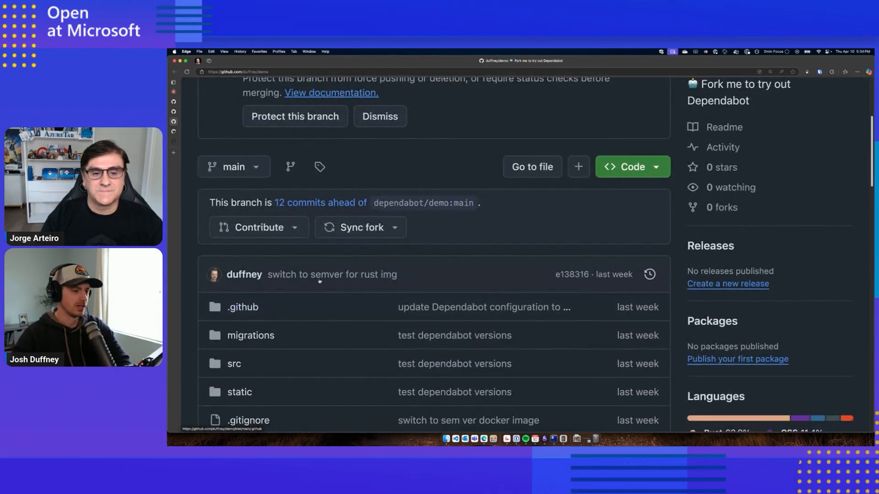
{"action": "scroll", "scroll_direction": "down", "scroll_amount": 3}
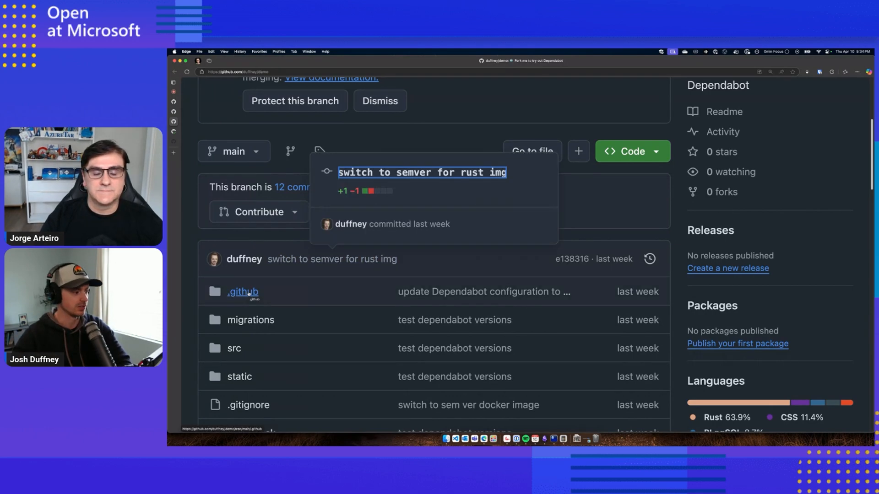
{"action": "left_click", "coordinate": [243, 292]}
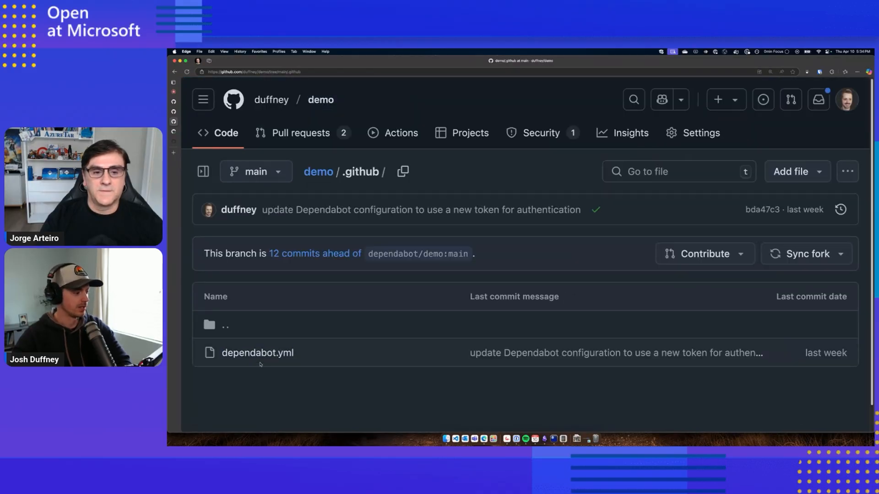
Open dependabot.yml and highlight the ghcr registry block and replaces-base: true setting
{"action": "left_click", "coordinate": [257, 352]}
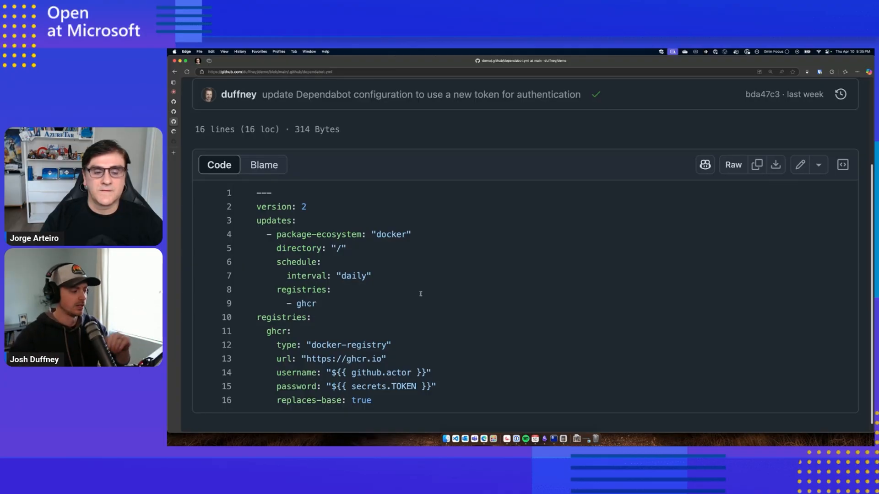
{"action": "left_click_drag", "start_coordinate": [287, 303], "coordinate": [403, 386]}
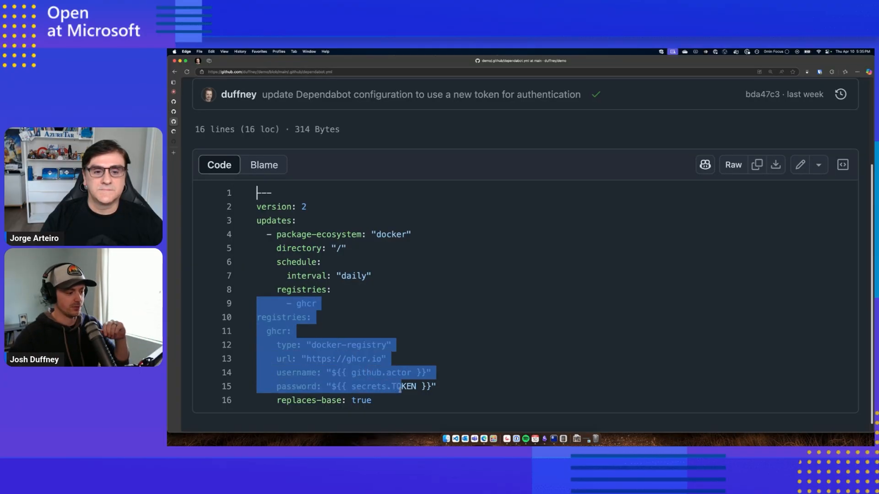
{"action": "left_click", "coordinate": [361, 400]}
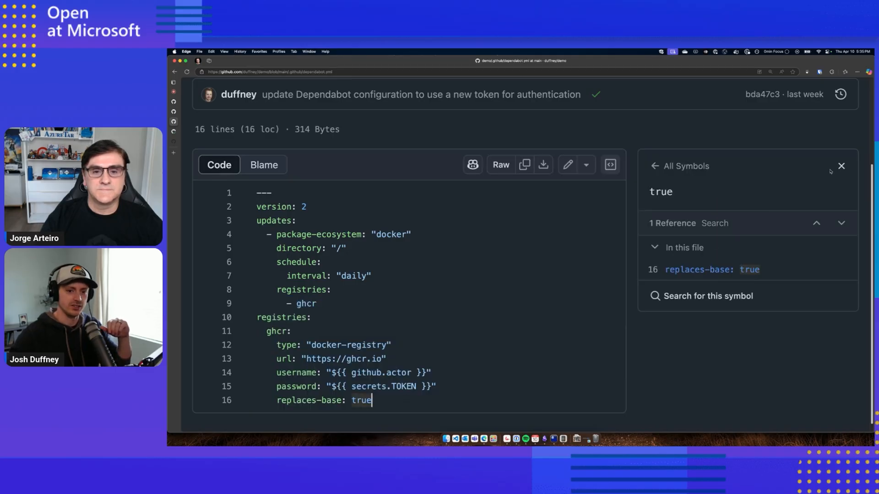
{"action": "left_click", "coordinate": [841, 166]}
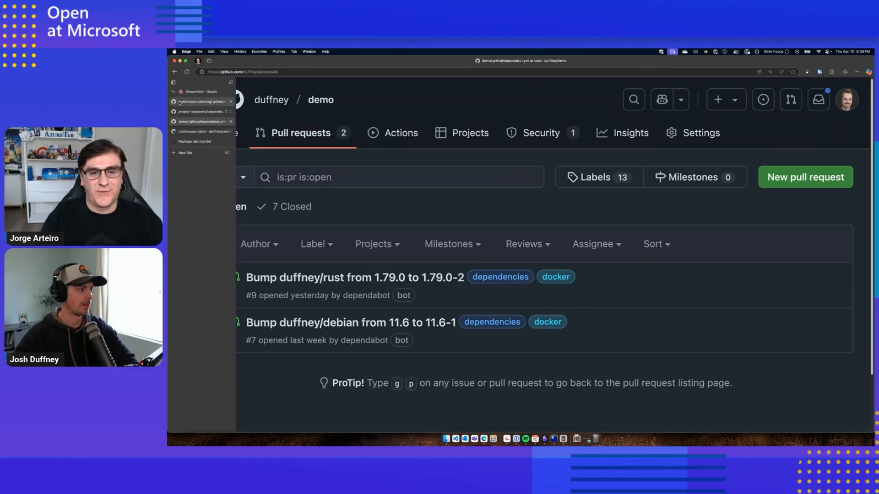
Open the Copacetic repository's Issues and filter them by the 'good first issue' label
{"action": "left_click", "coordinate": [199, 111]}
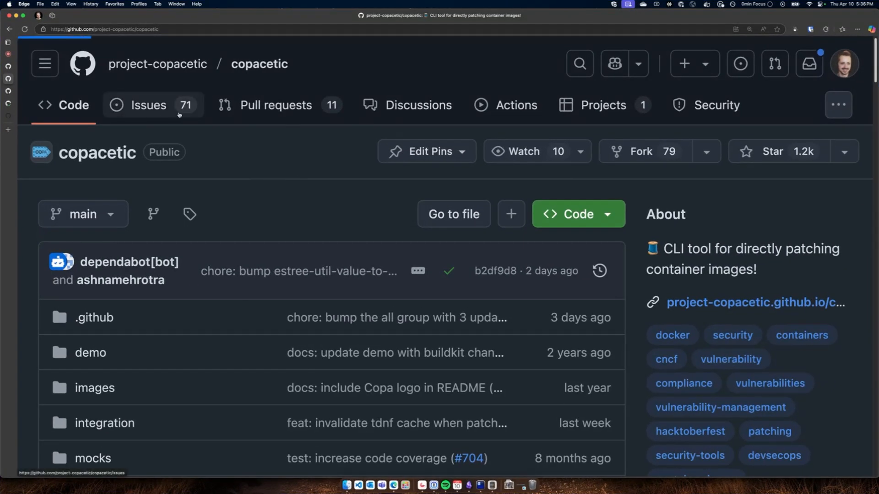
{"action": "left_click", "coordinate": [148, 105]}
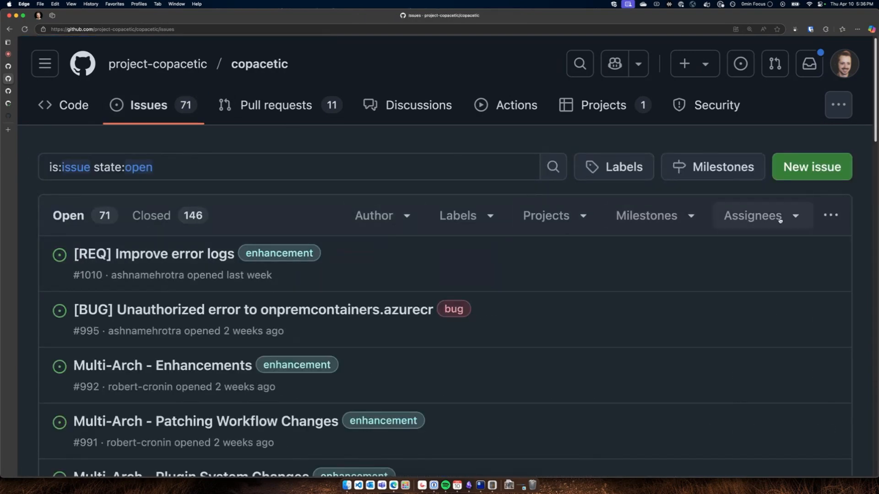
{"action": "mouse_move", "coordinate": [467, 215]}
{"action": "type", "text": "f"}
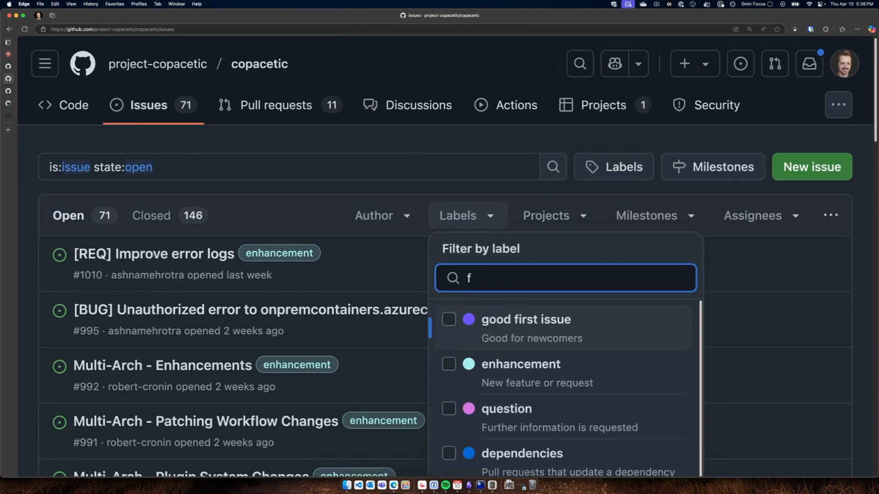
{"action": "left_click", "coordinate": [449, 320]}
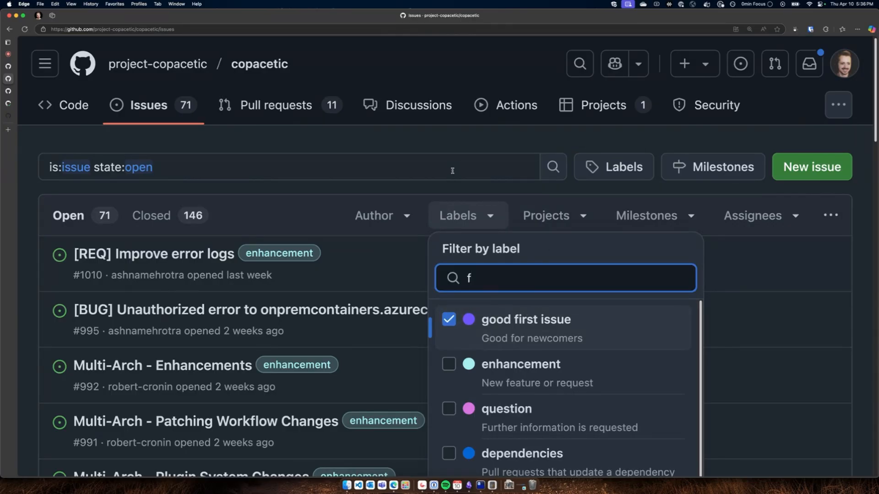
{"action": "left_click", "coordinate": [525, 319]}
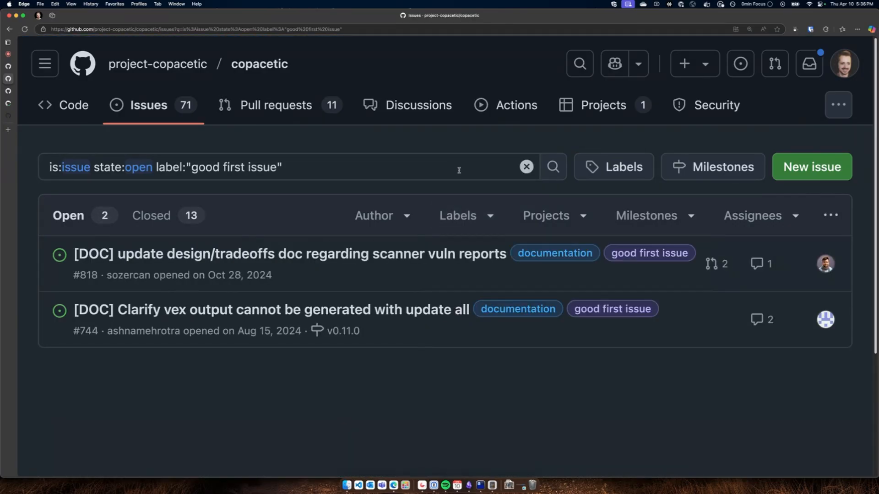